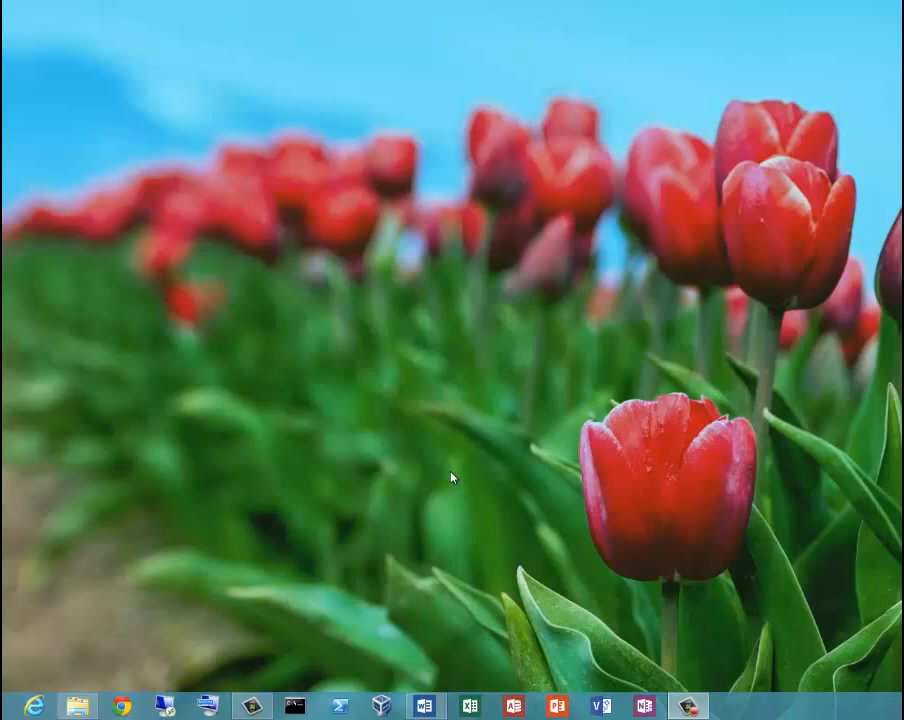
mouse_move(294, 707)
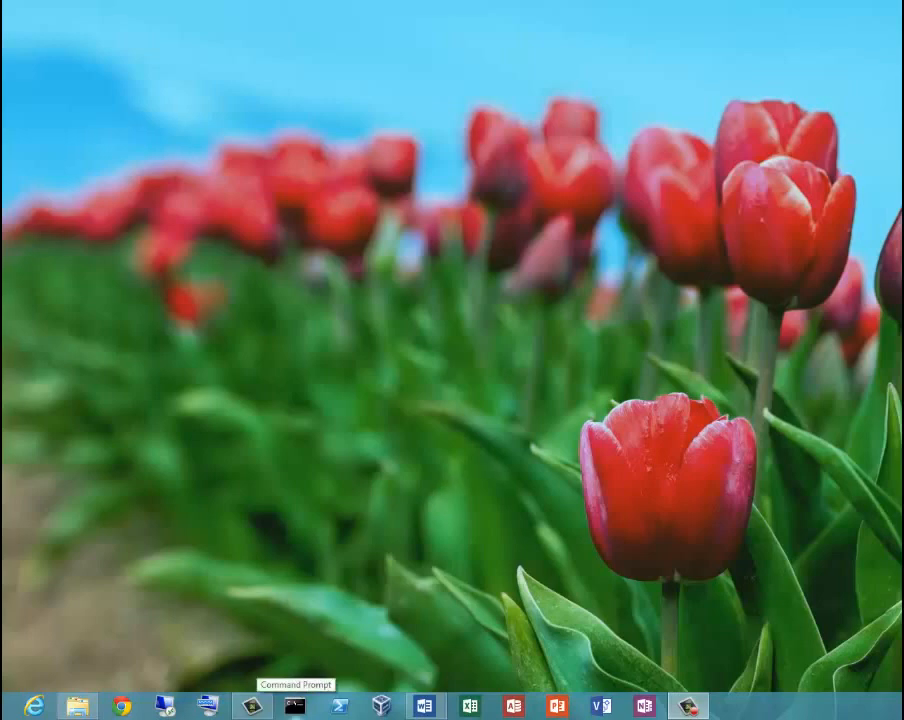
mouse_move(18, 678)
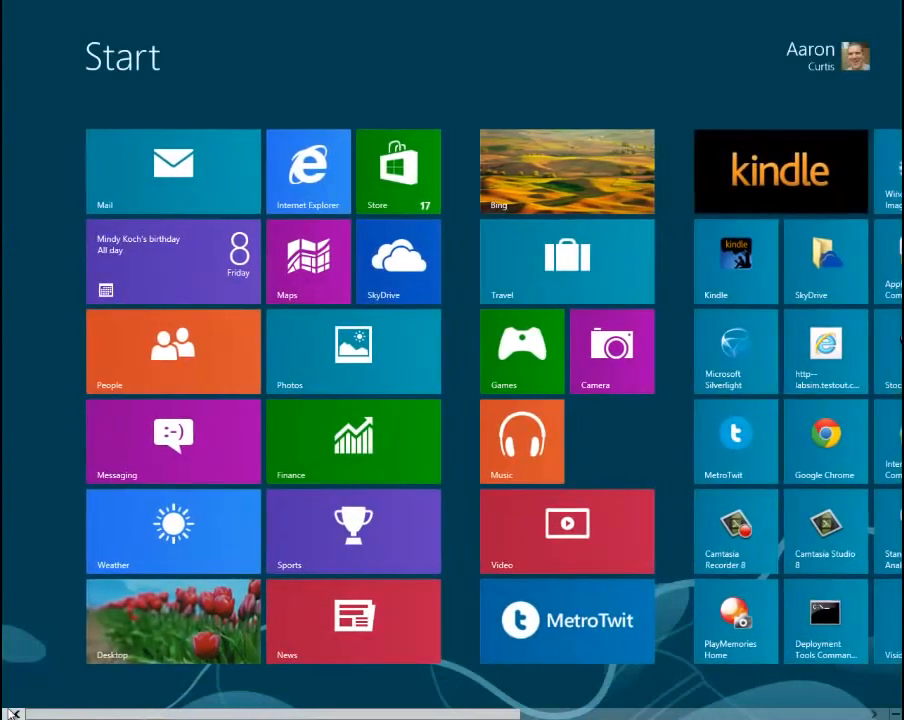
- Search 'deplo' and run Deployment Tools Command Prompt as administrator
type("depll")
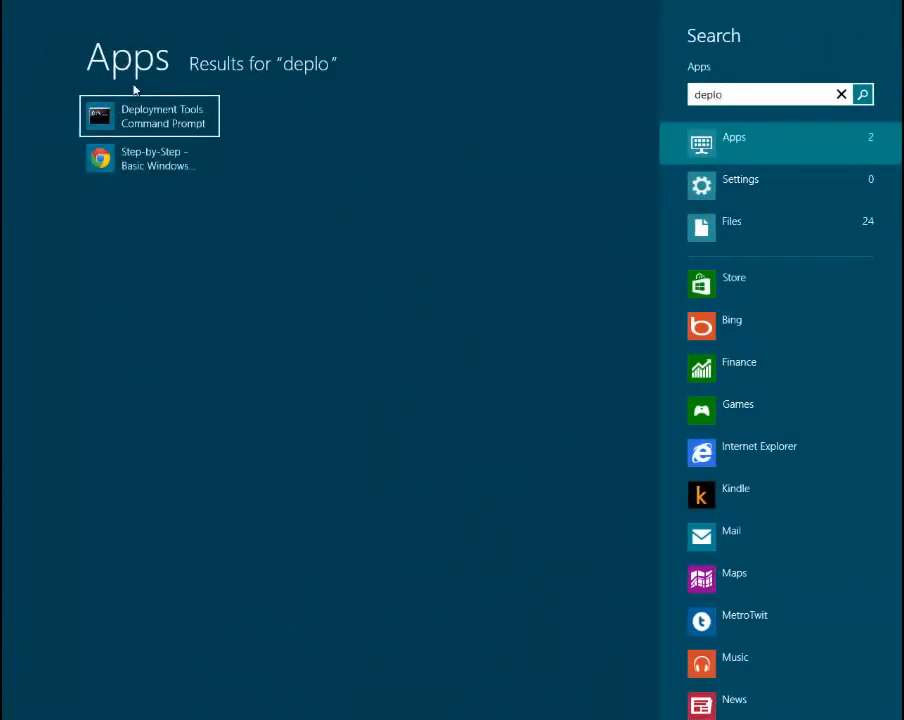
right_click(148, 115)
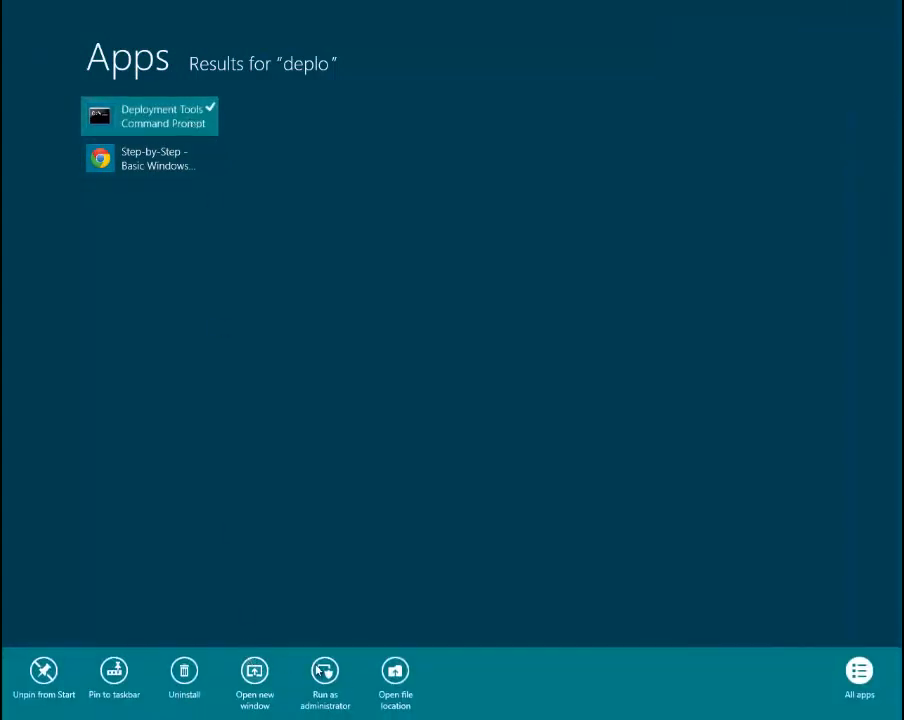
mouse_move(325, 680)
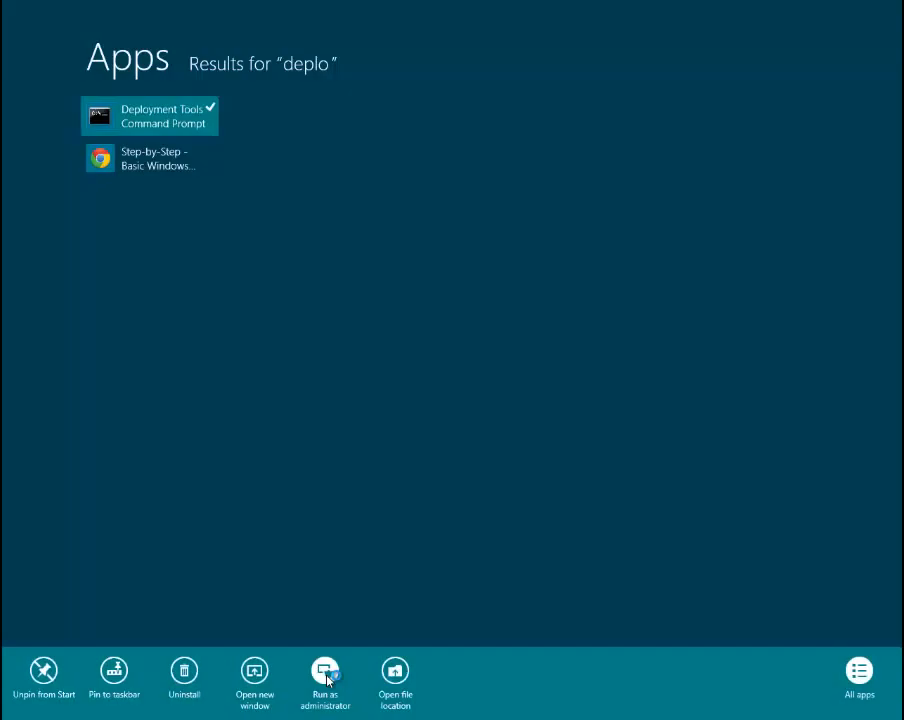
left_click(325, 680)
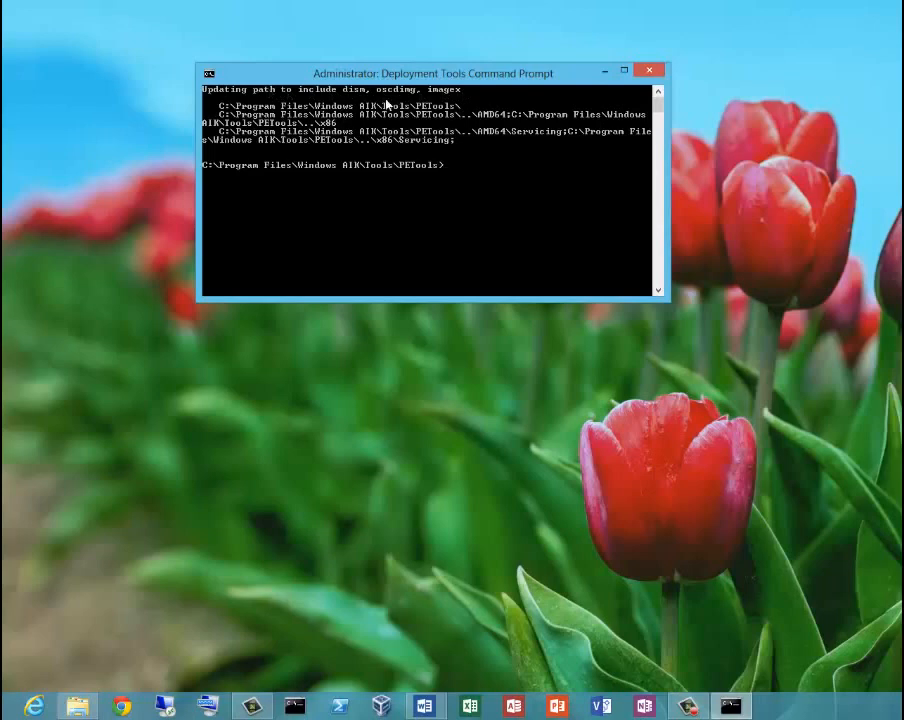
mouse_move(498, 168)
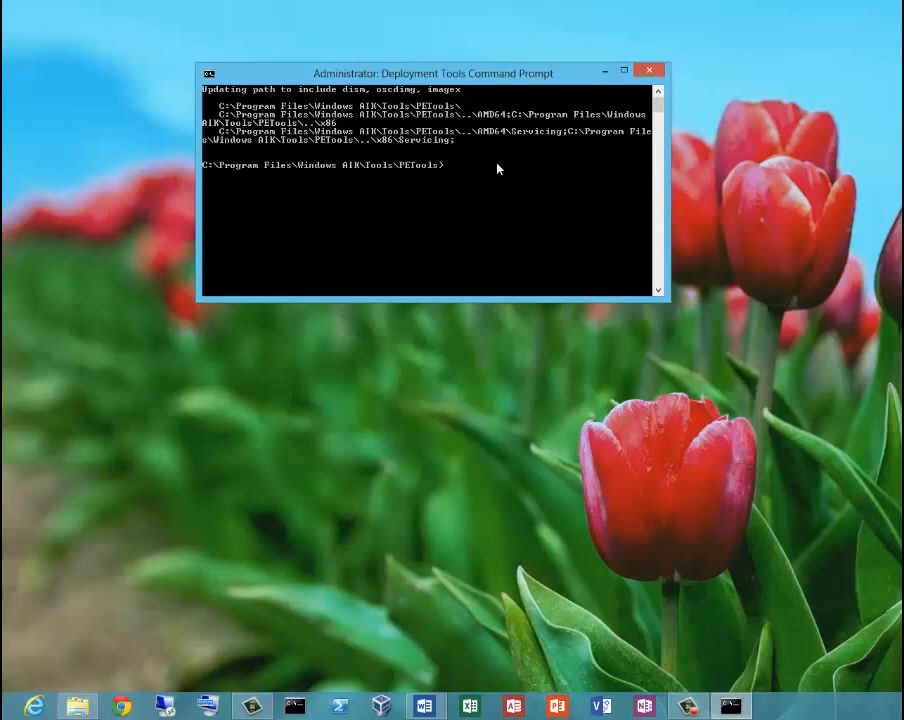
- Run copype x86 c:\winpe to create the x86 WinPE working directory
type("copy")
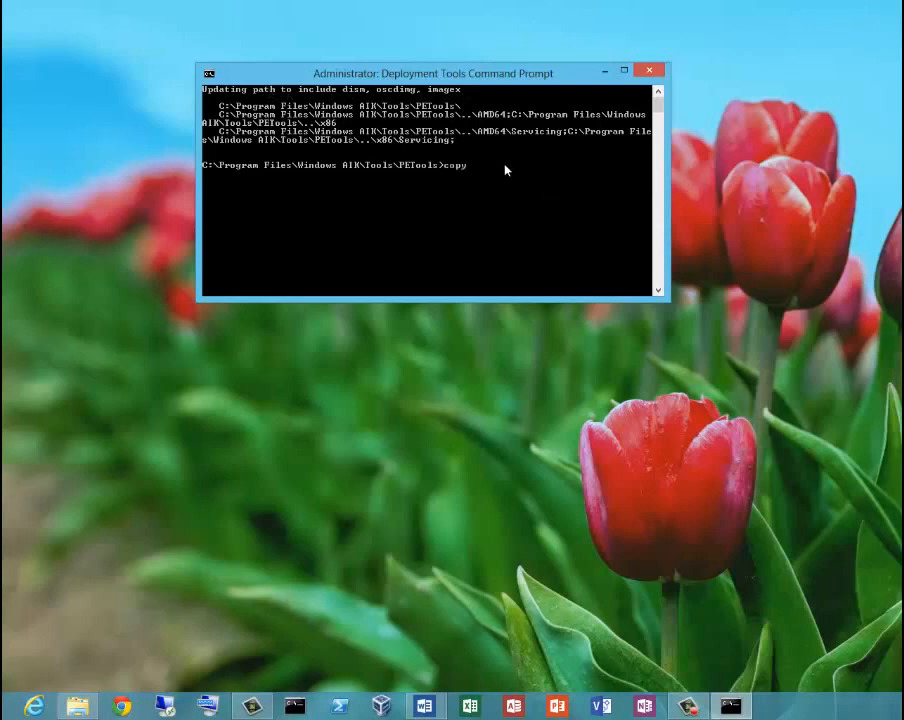
type("pe")
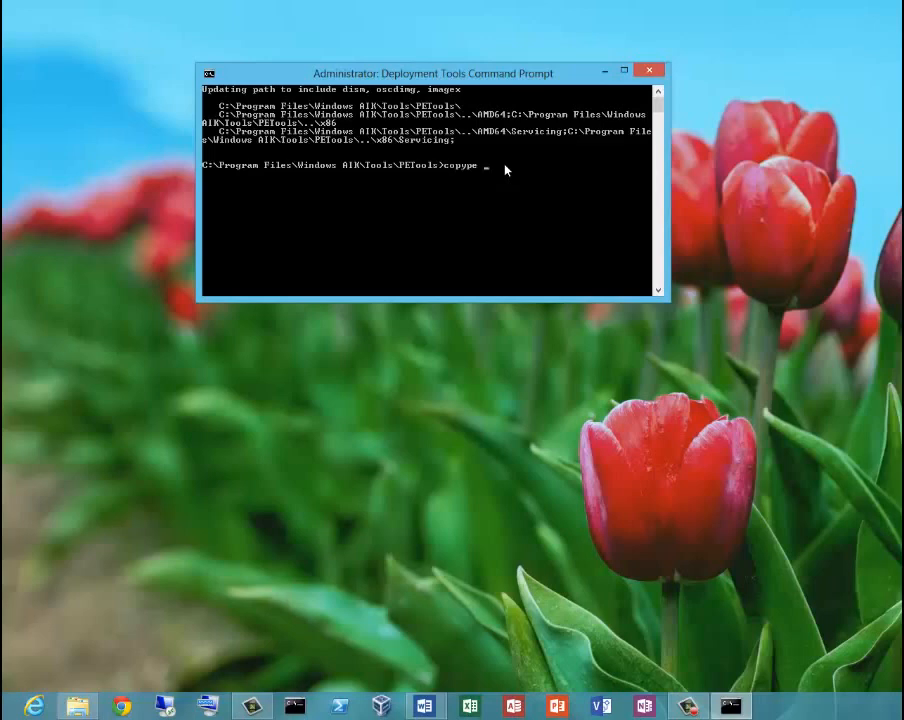
type("x8")
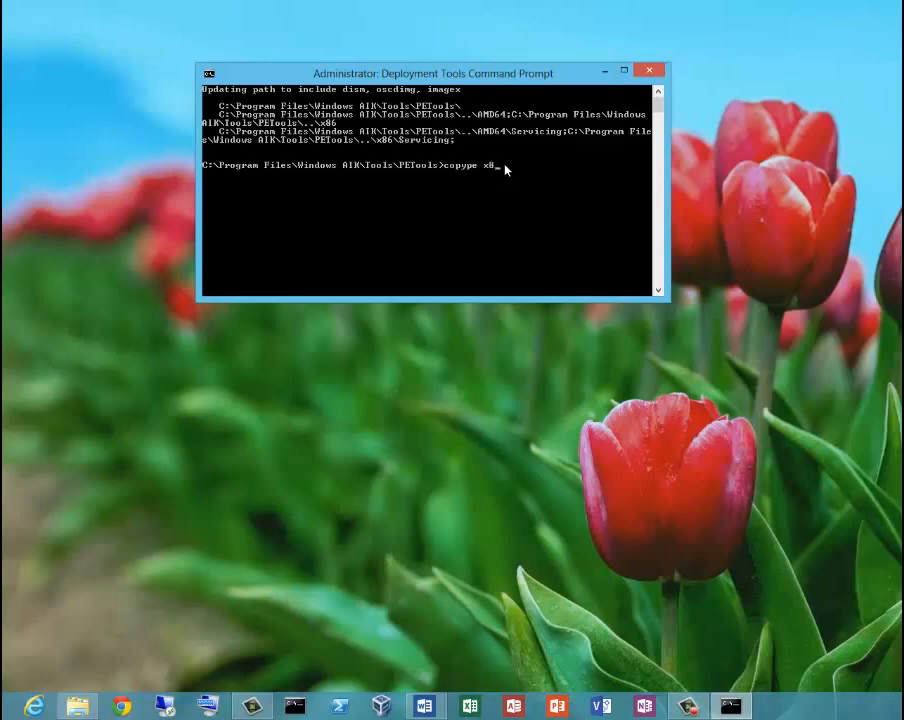
key("BackSpace")
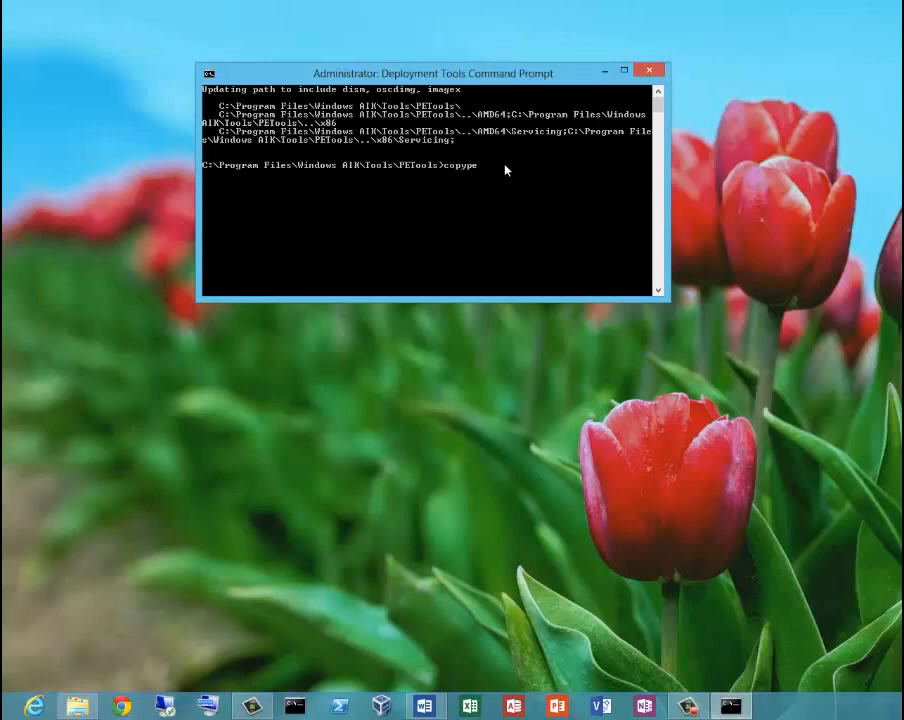
type("am")
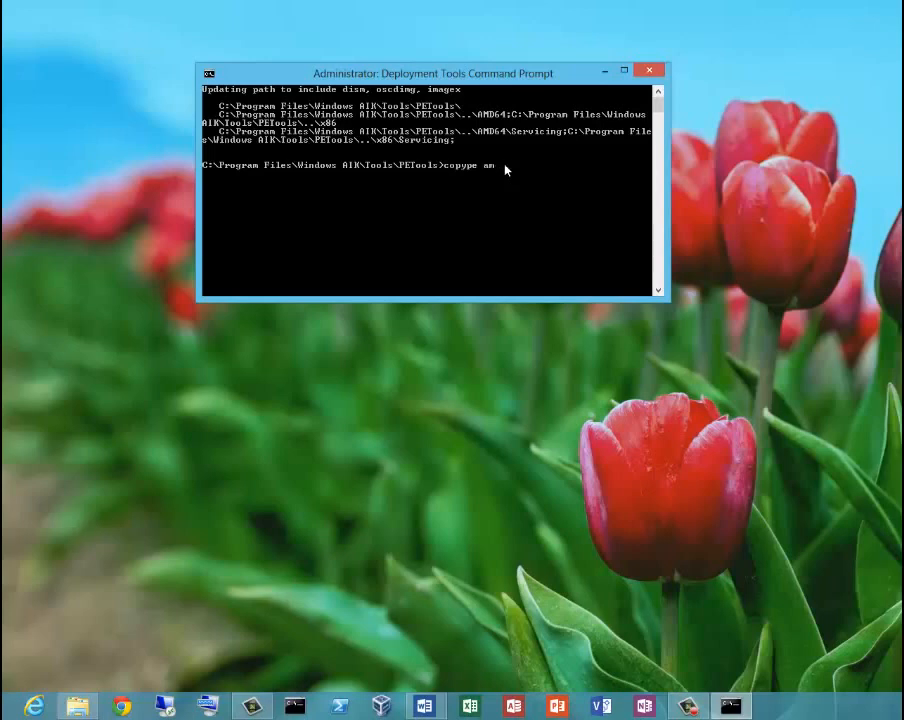
type("d6")
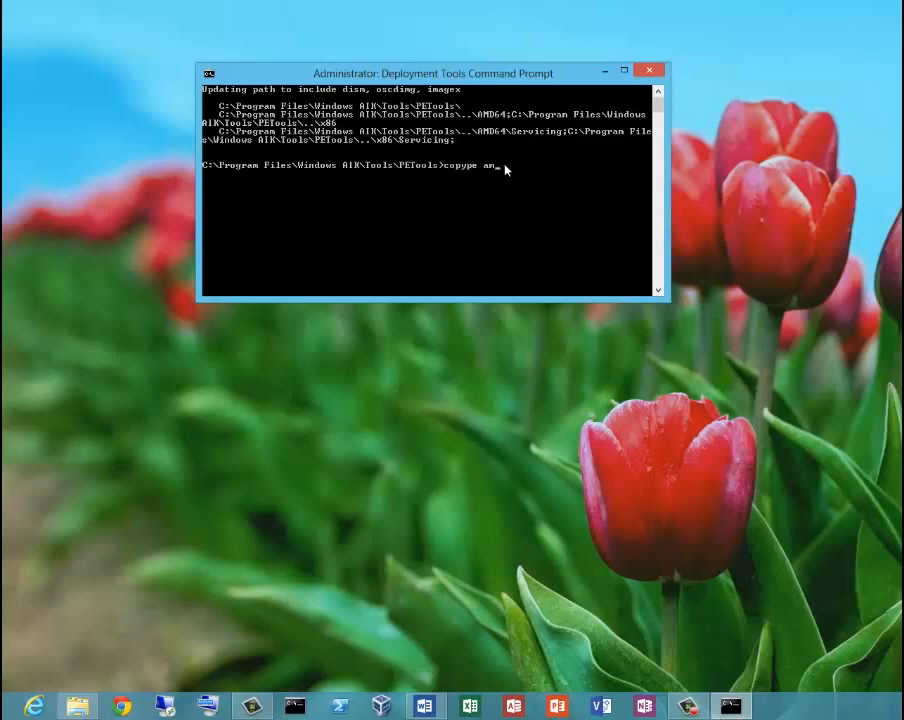
type("ia64")
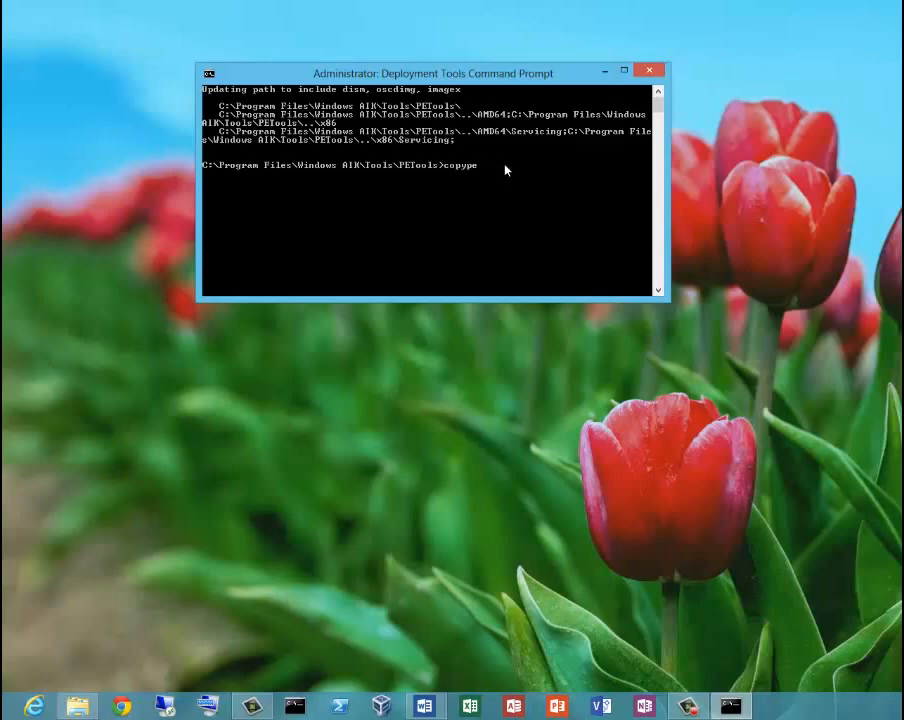
type("x86")
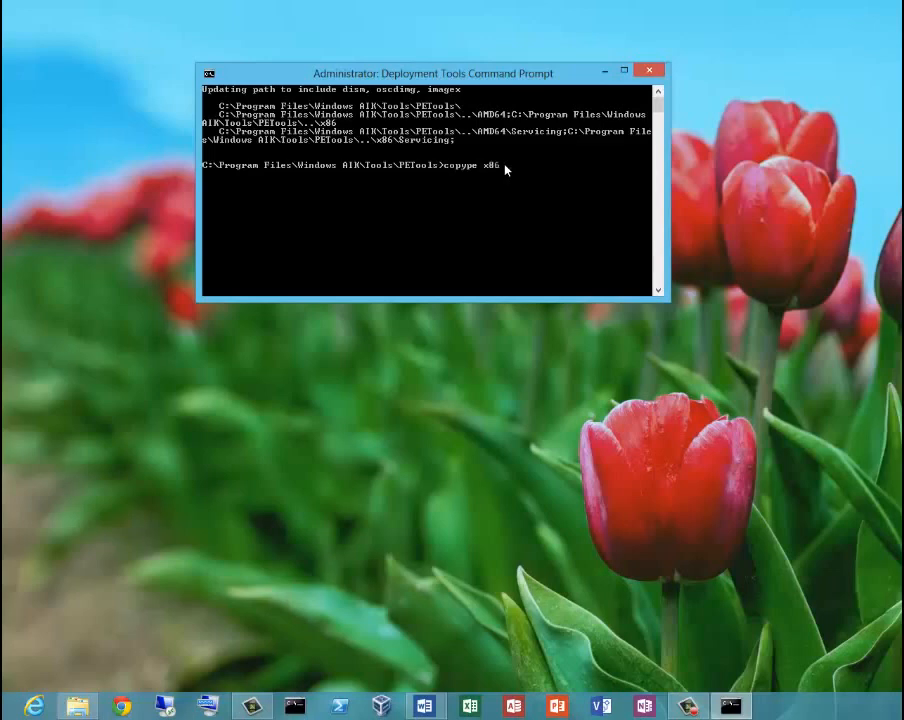
type("c:")
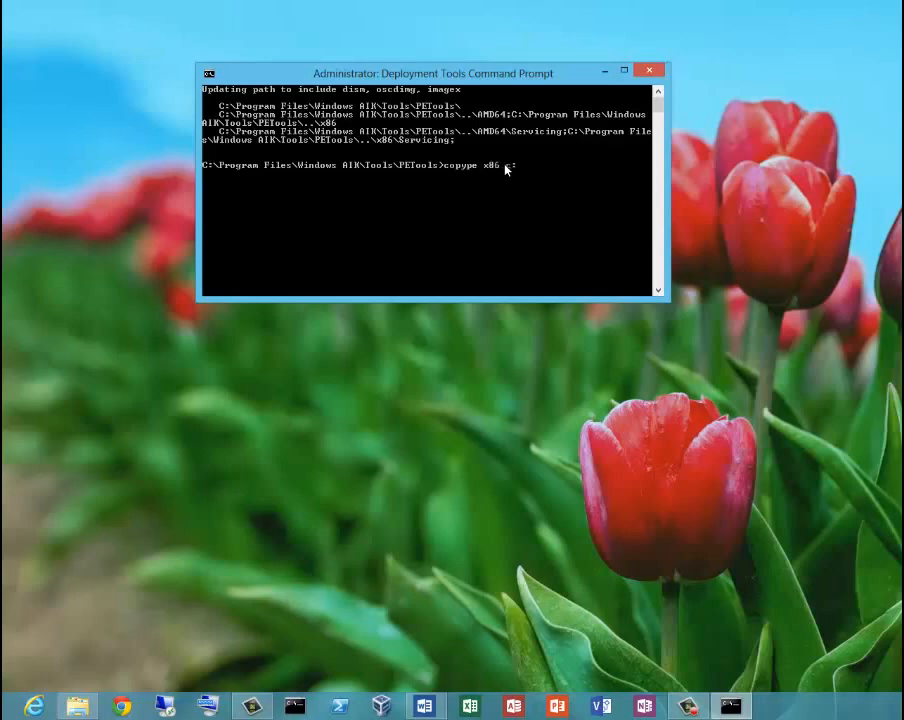
type("\\winpe")
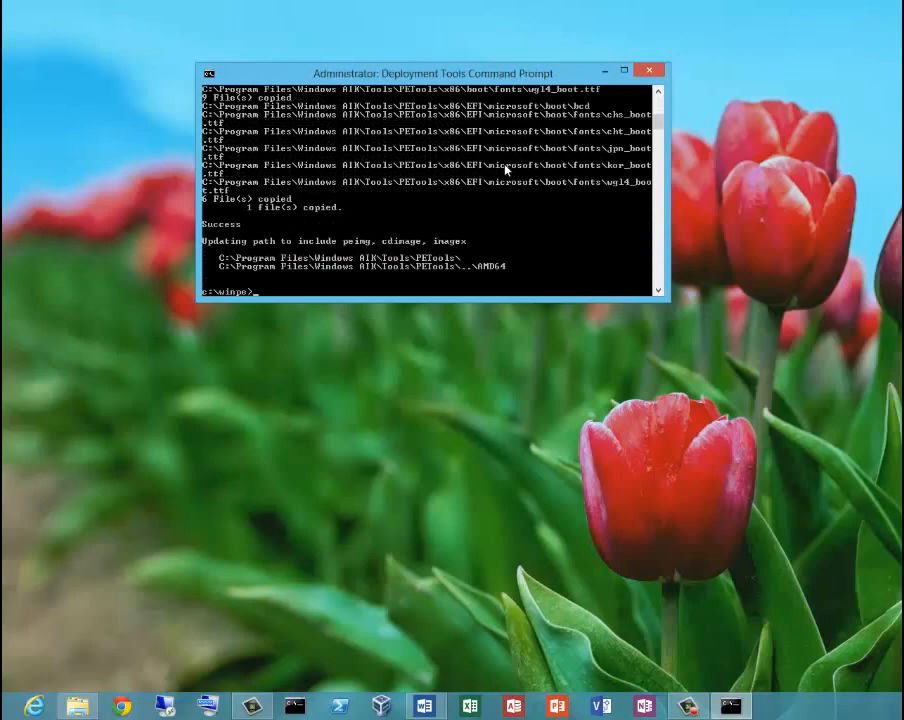
- List c:\winpe with dir, showing etfsboot.com, winpe.wim, ISO and mount
type("dir")
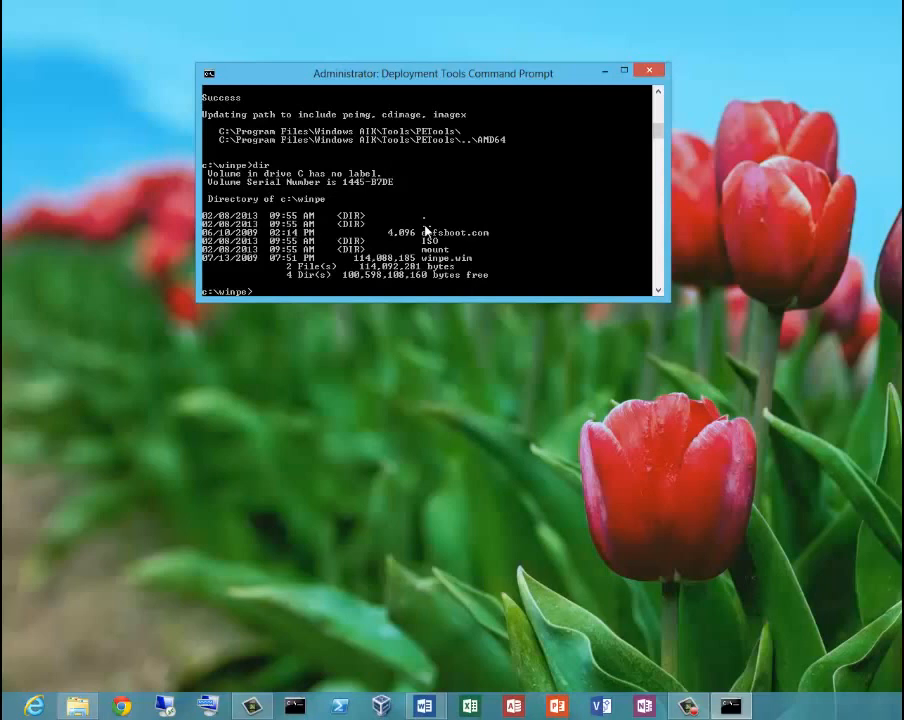
mouse_move(432, 248)
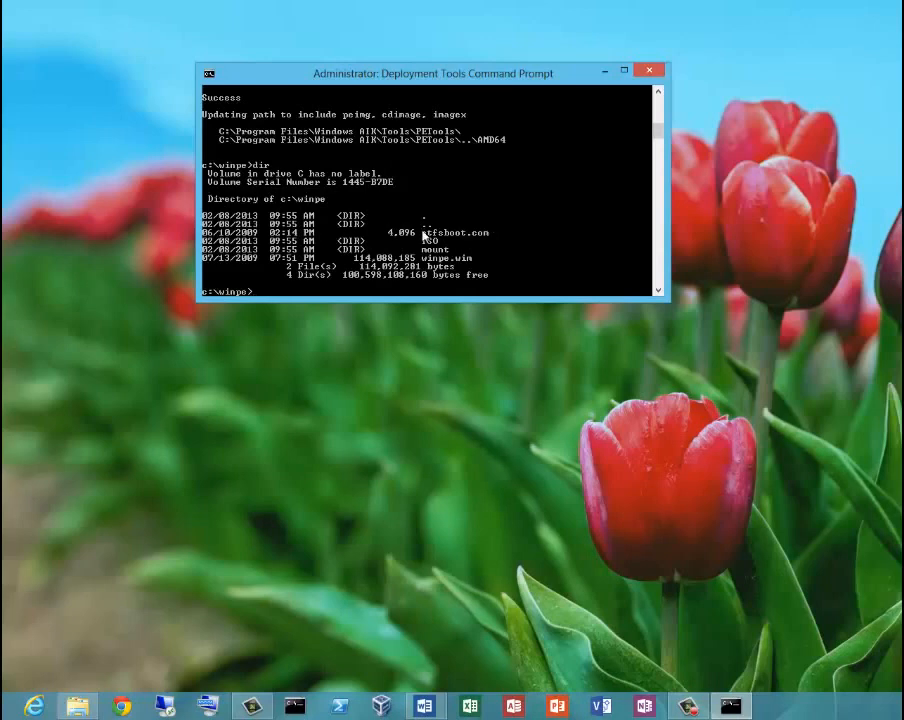
mouse_move(495, 238)
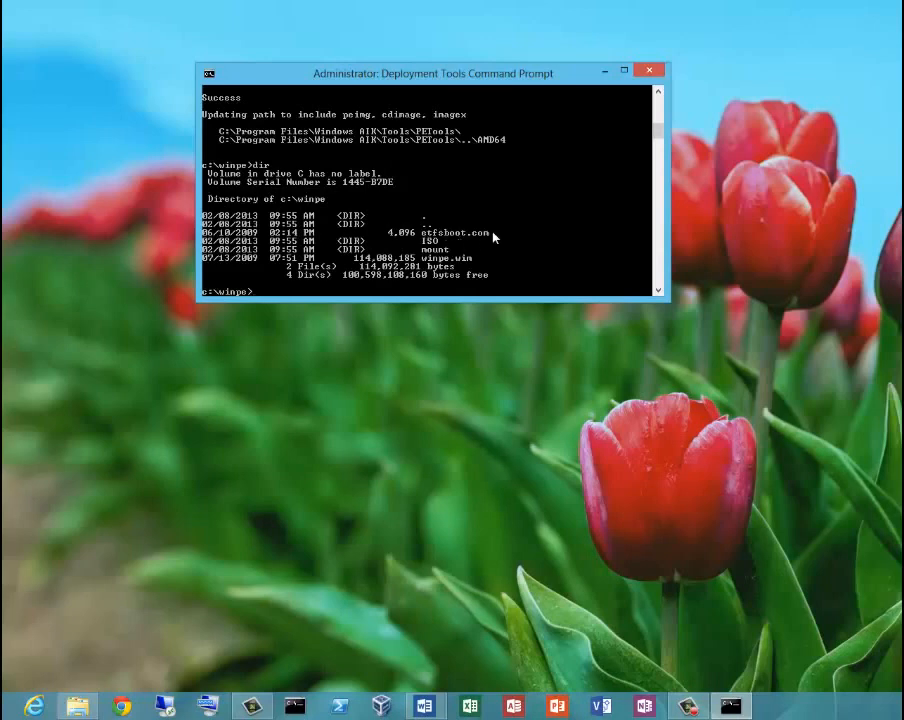
mouse_move(462, 242)
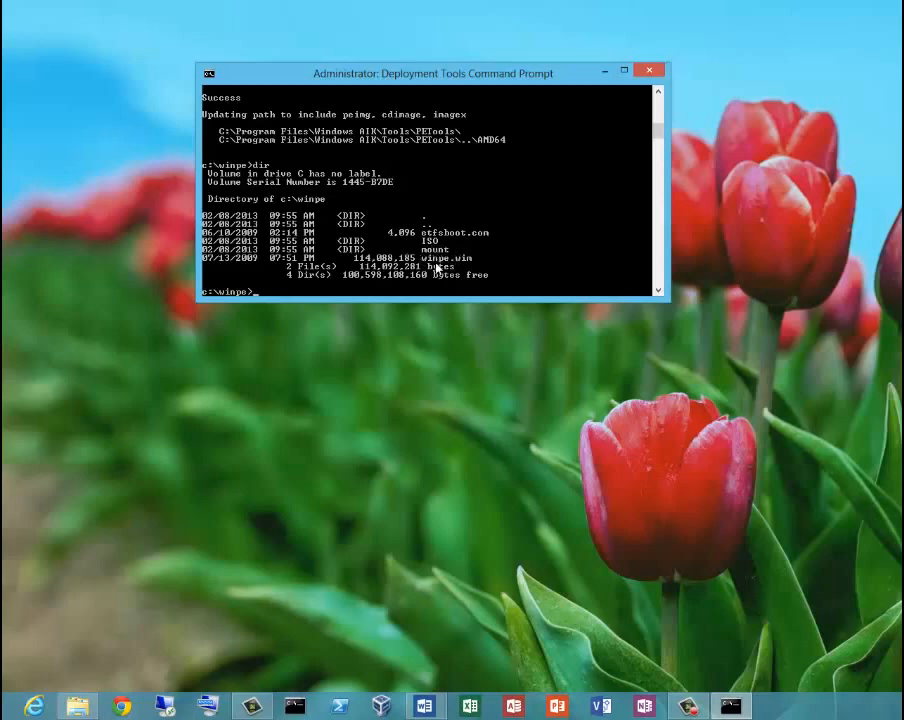
mouse_move(462, 260)
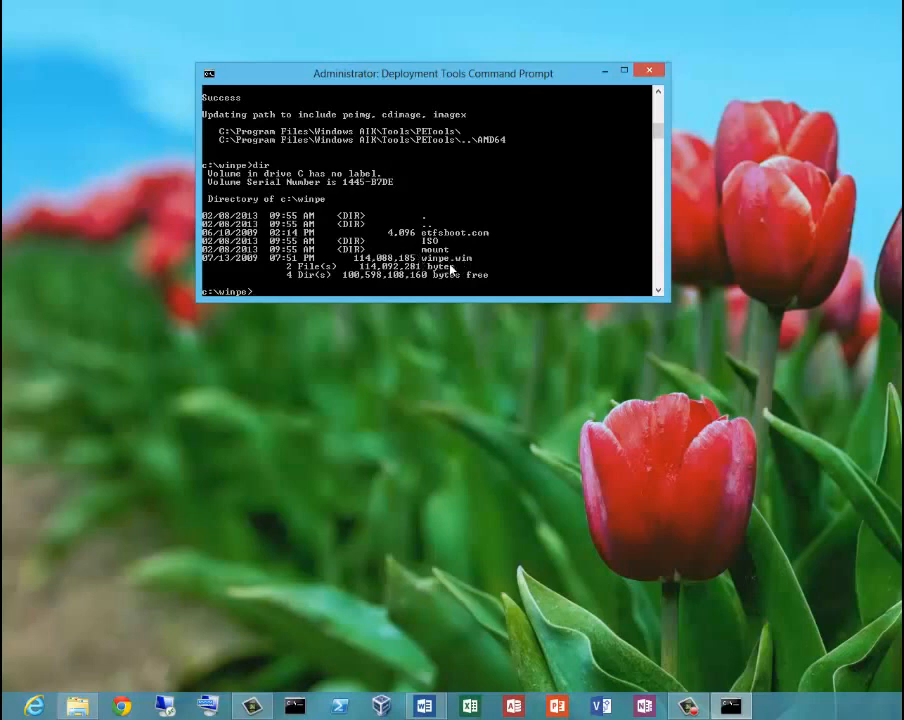
mouse_move(468, 275)
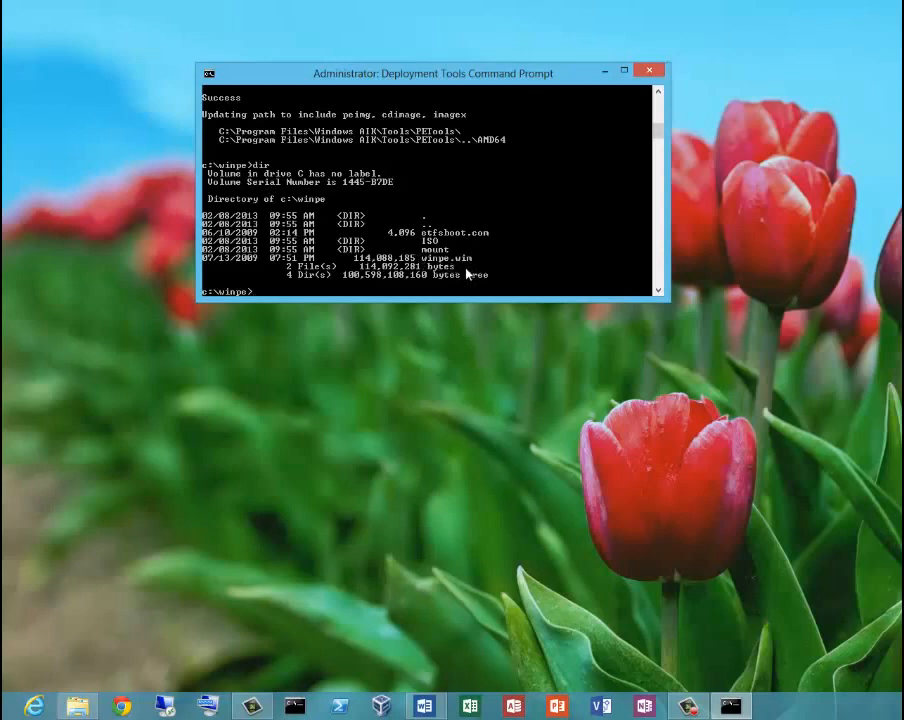
mouse_move(463, 278)
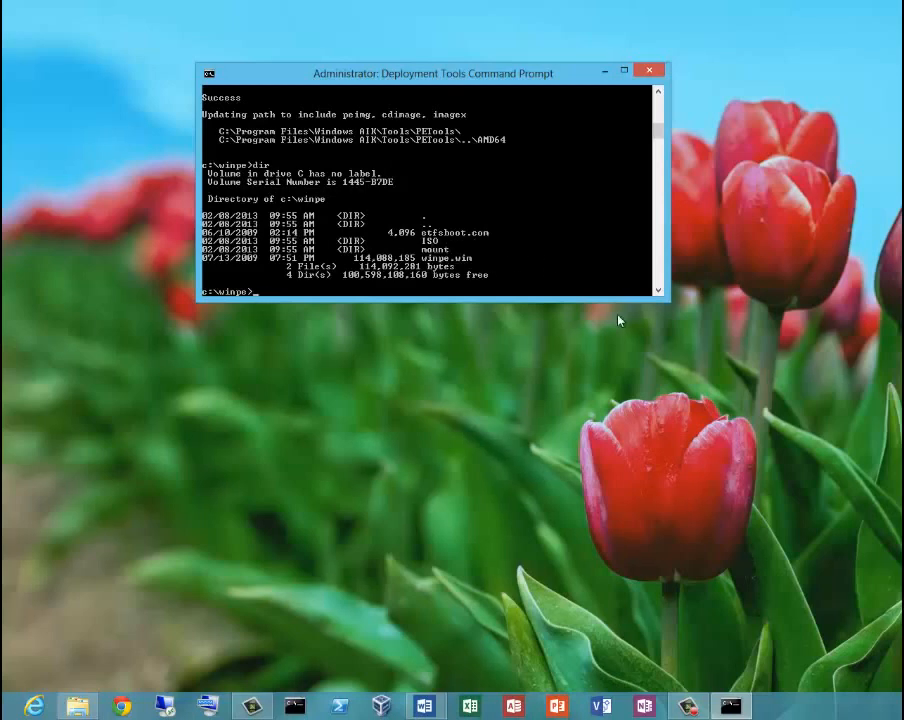
- Copy winpe.wim to c:\winpe\ISO\sources\boot.wim
type("copy")
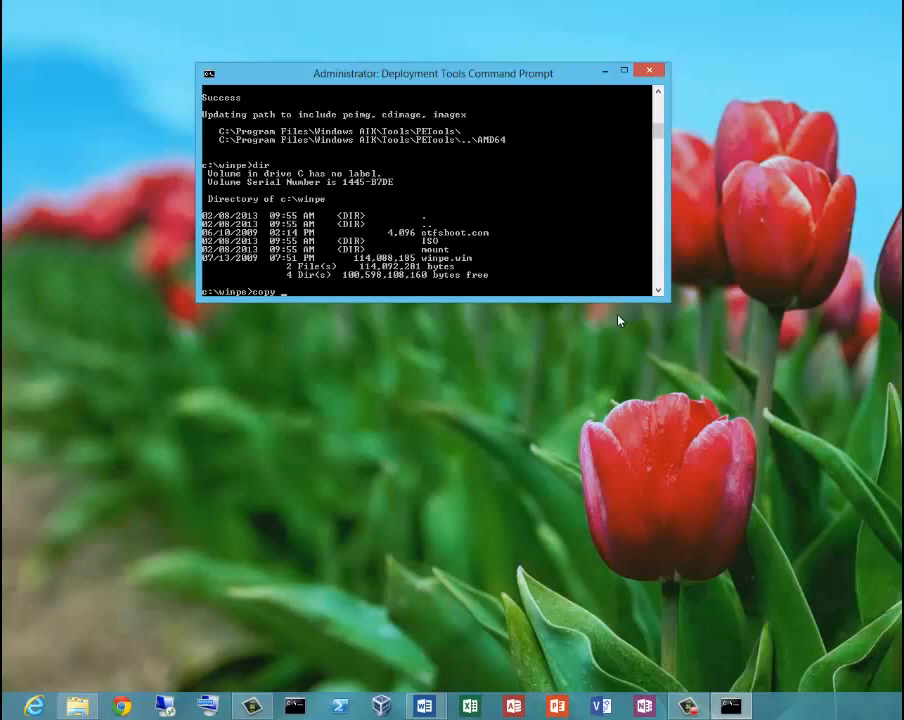
type("winpe.wim c")
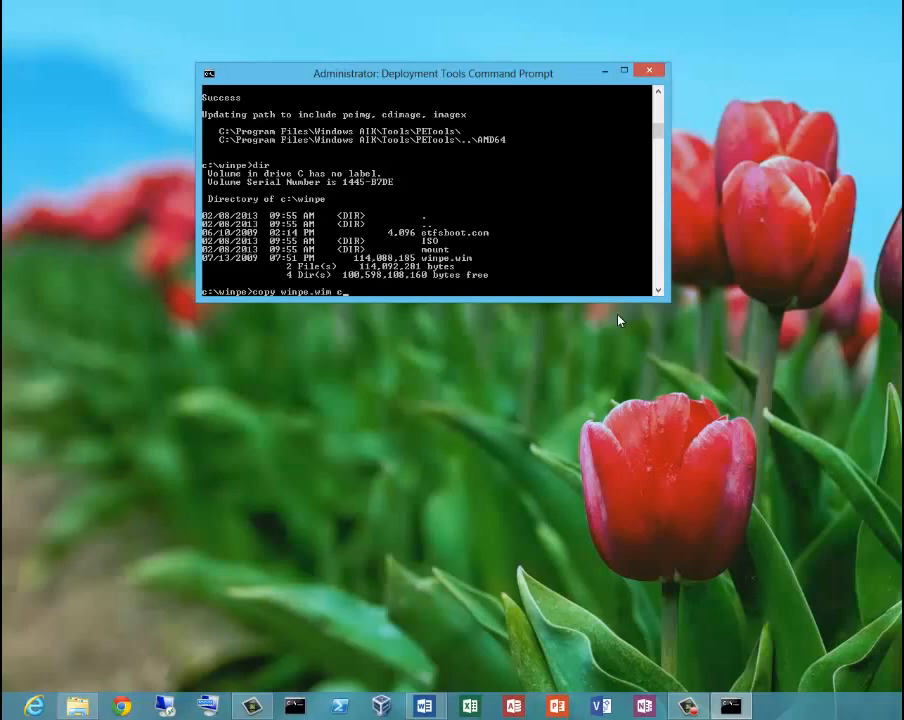
type("c:\\winp")
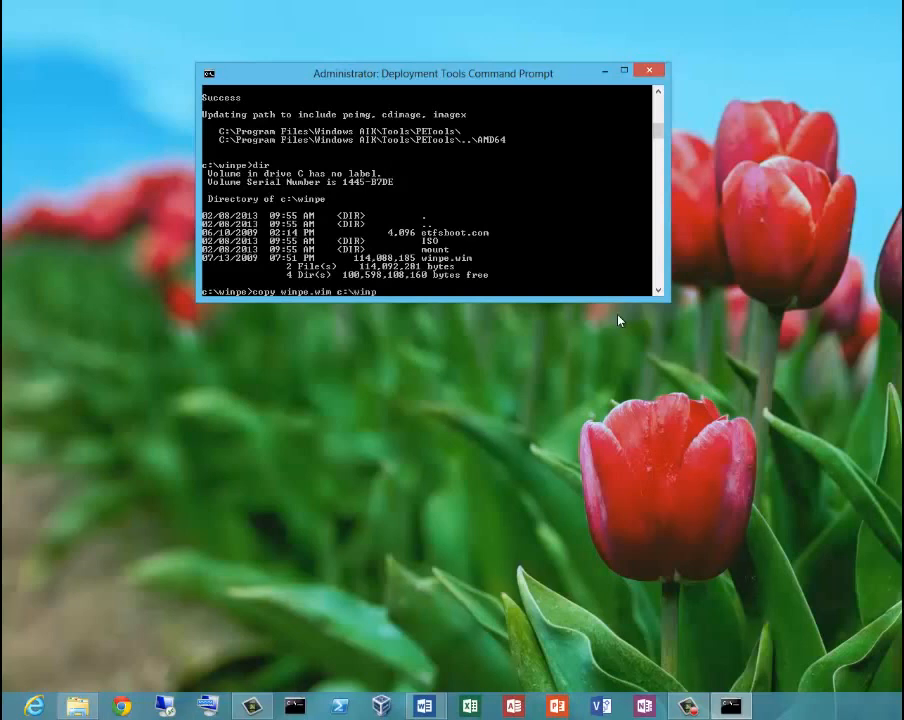
type("e\\ISO\\")
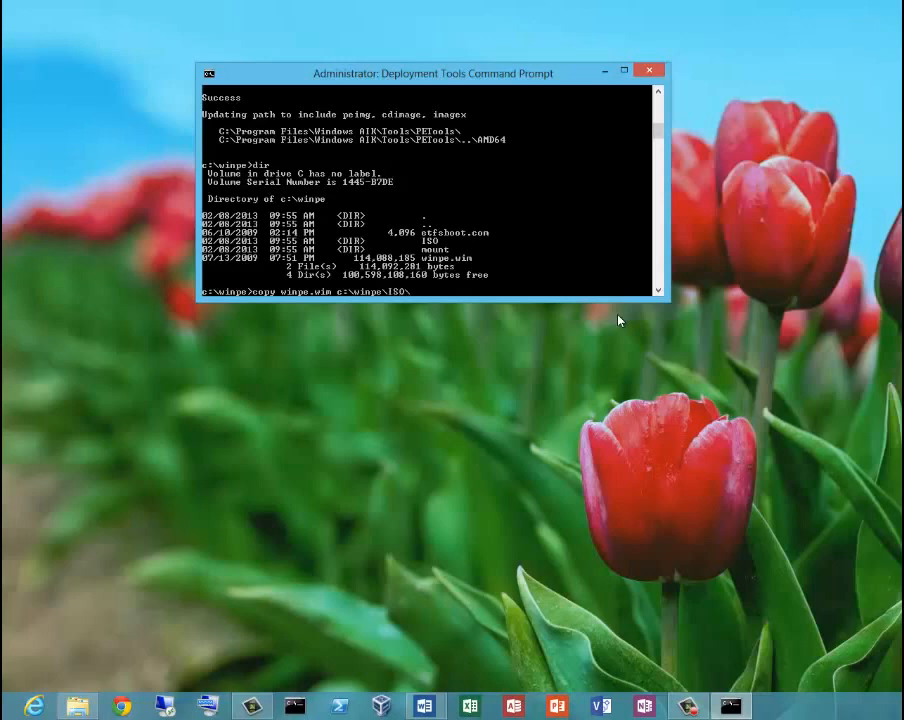
type("sources\\boot.wim")
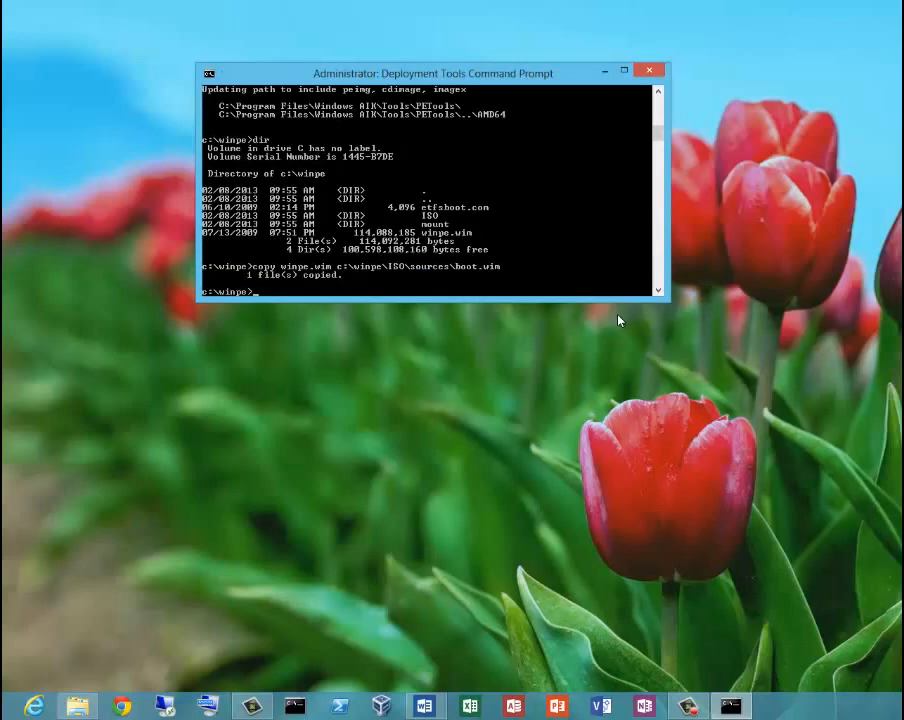
- Copy imagex.exe from the Windows AIK Tools folder into c:\winpe\ISO
type("copy \"c:\\Program Files\"\\w")
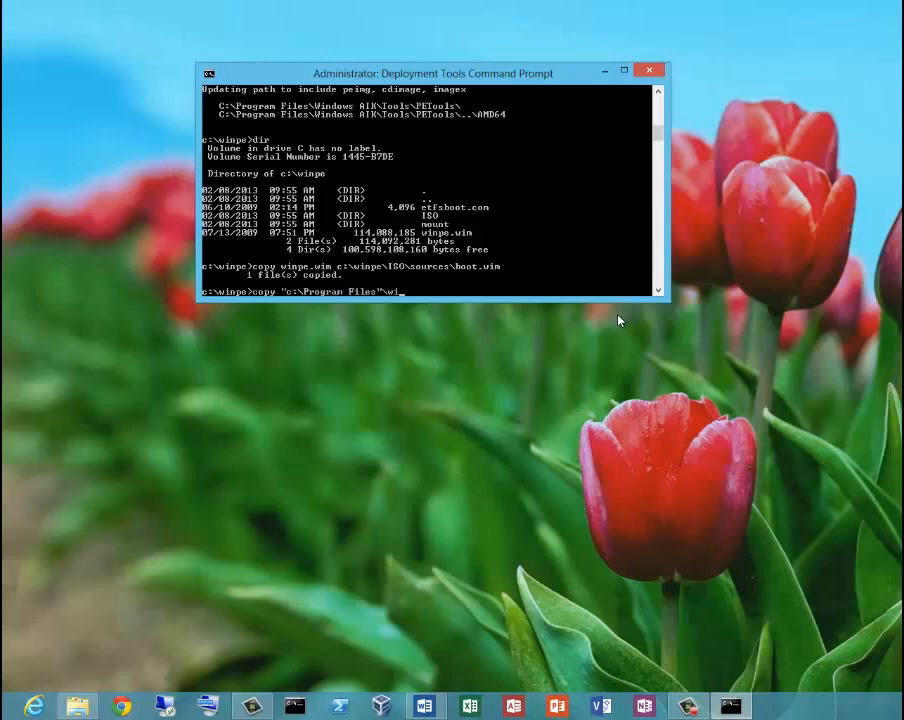
type("indows AIK\\Tools\"")
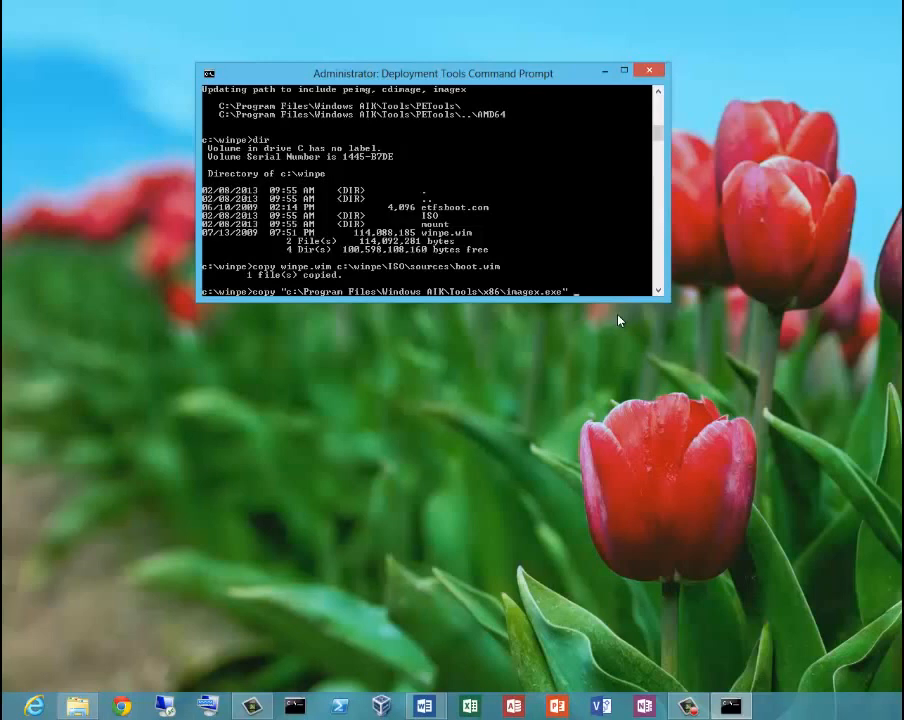
type("c:\\winpe\\ISO\\")
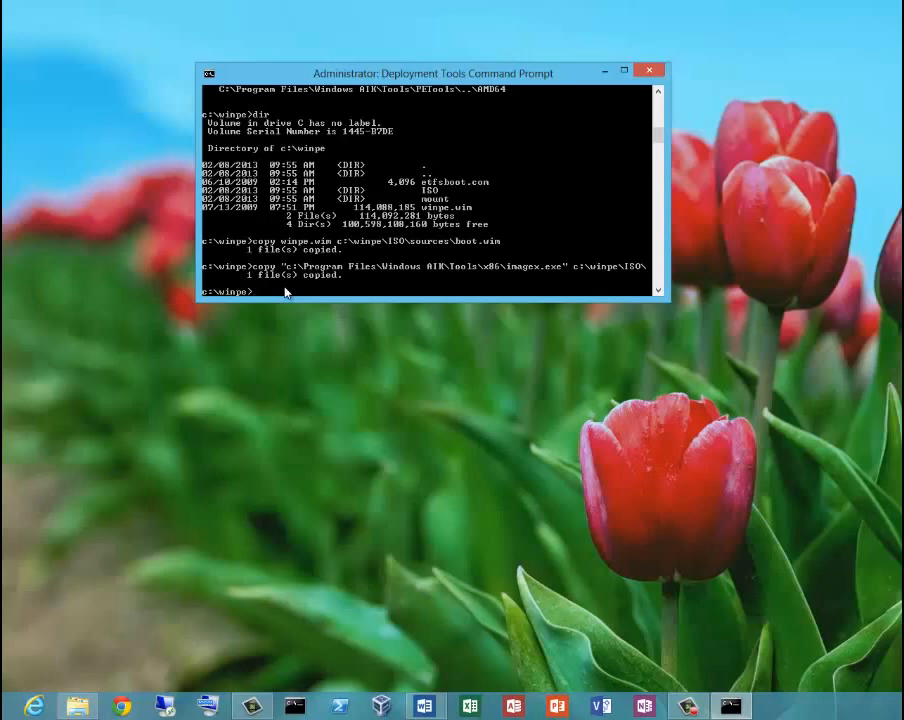
- Run oscdimg -n -bc: and get the access-denied boot sector error
type("oscdimg")
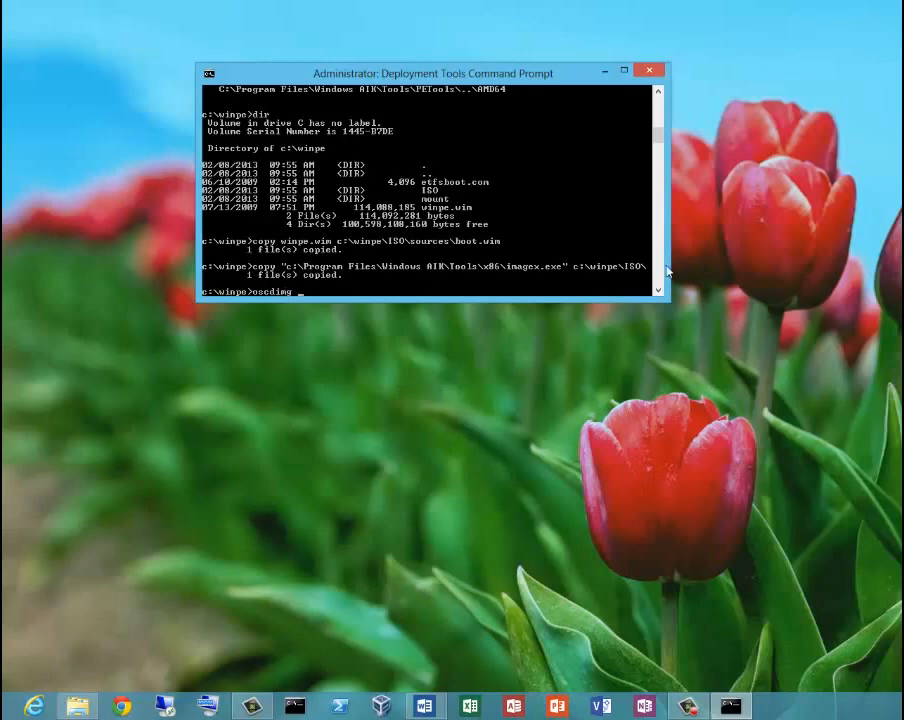
type("-n")
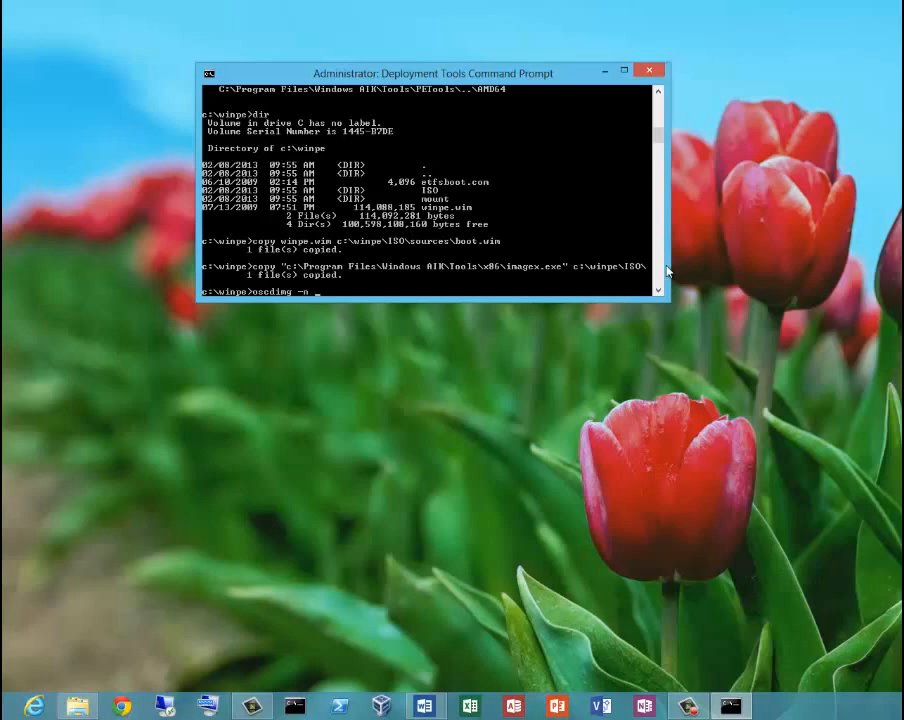
type("-b")
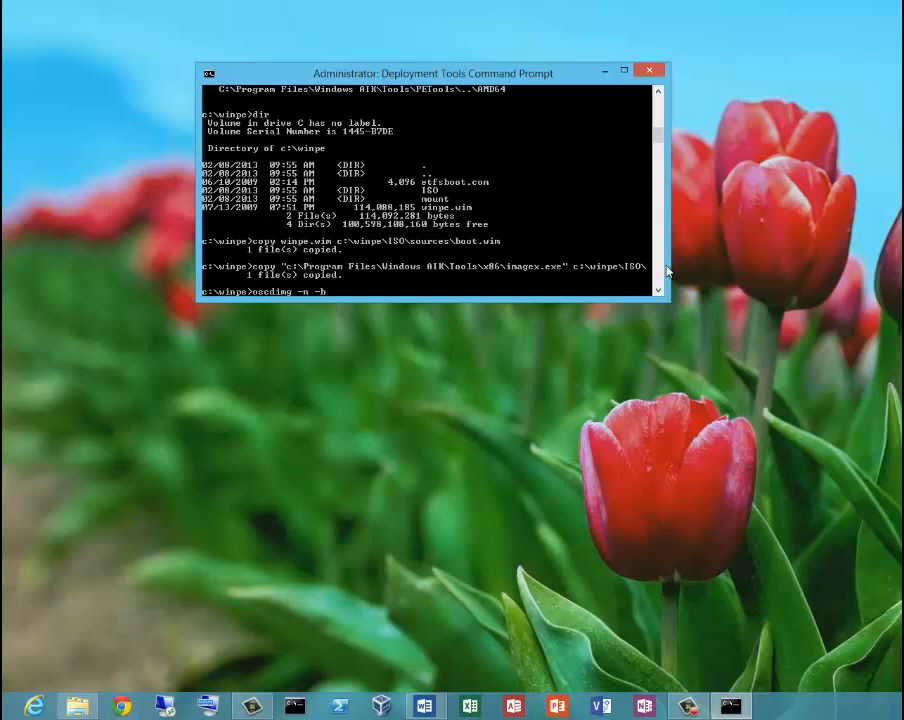
type("c:")
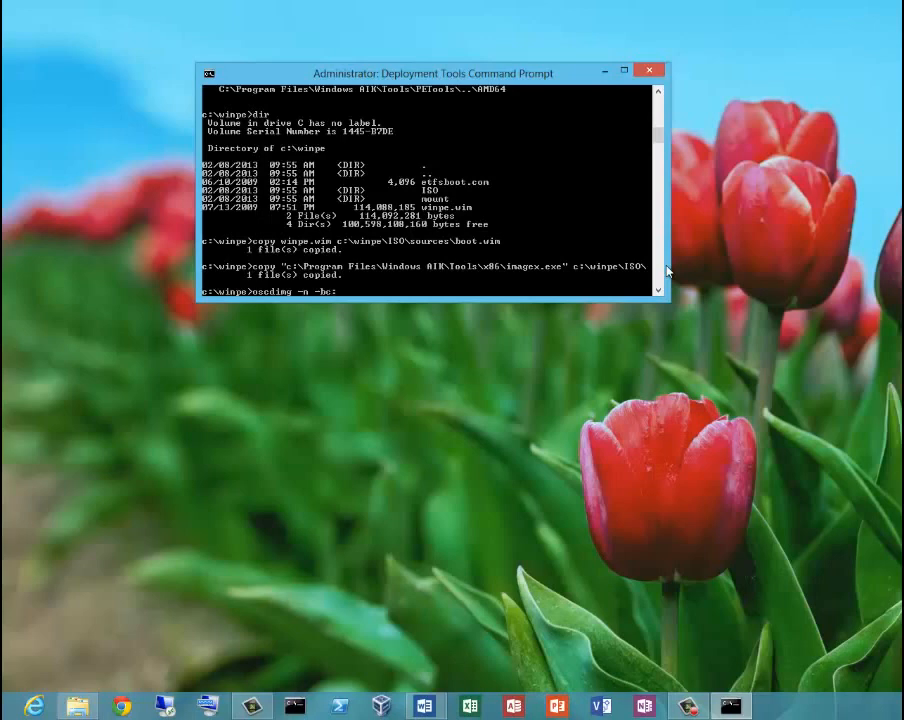
key("enter")
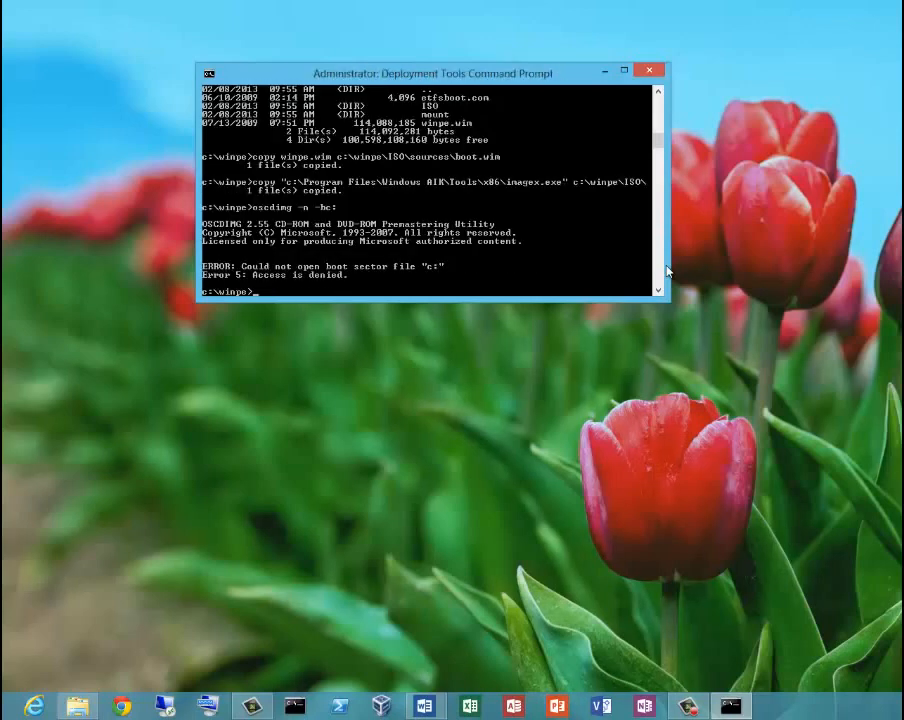
- Build c:\winpe.iso with oscdimg using c:\winpe\etfsboot.com, then cd .. to C:\
type("oscdimg -n -bc:")
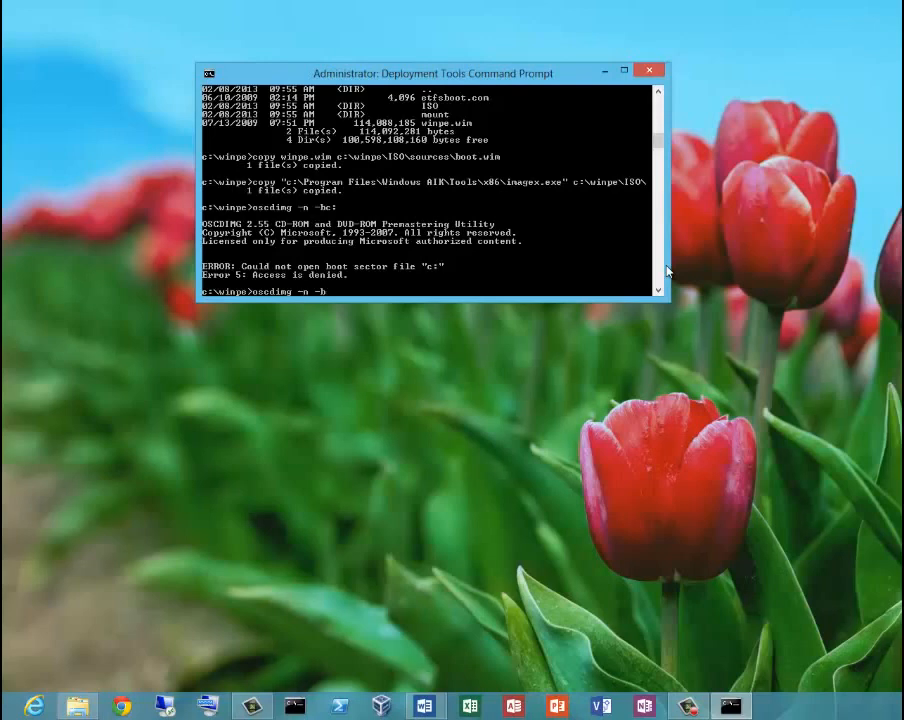
type("c")
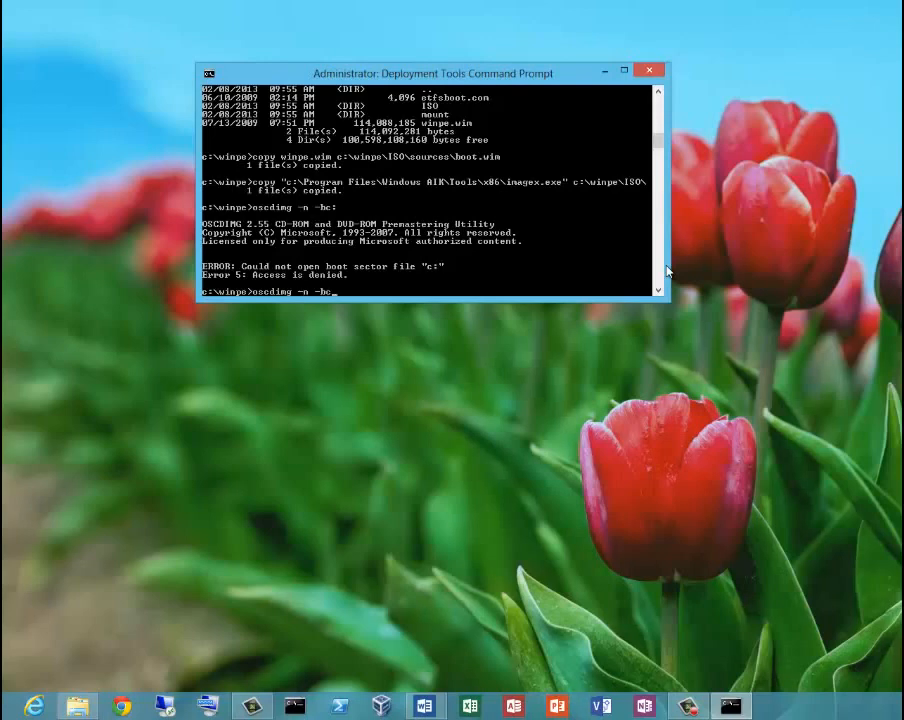
type(":\\")
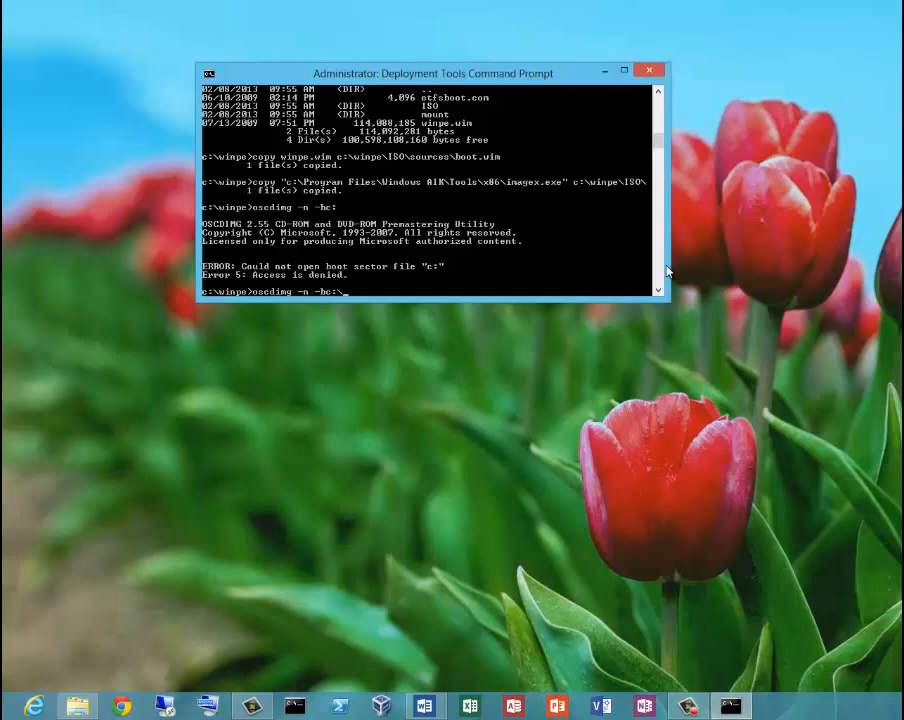
type("winpe")
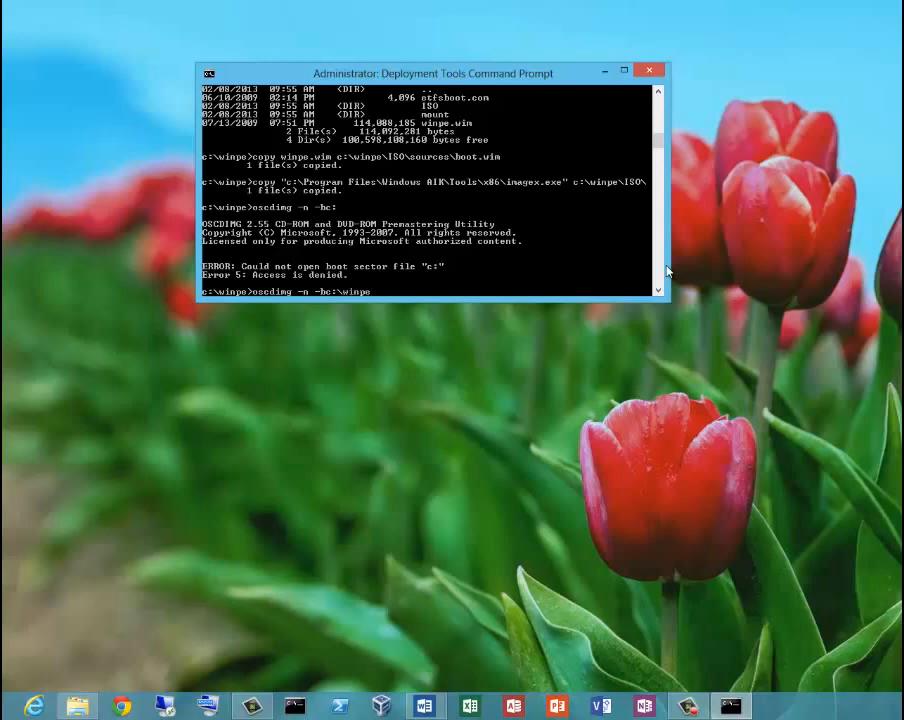
type("\\etfsboot.com")
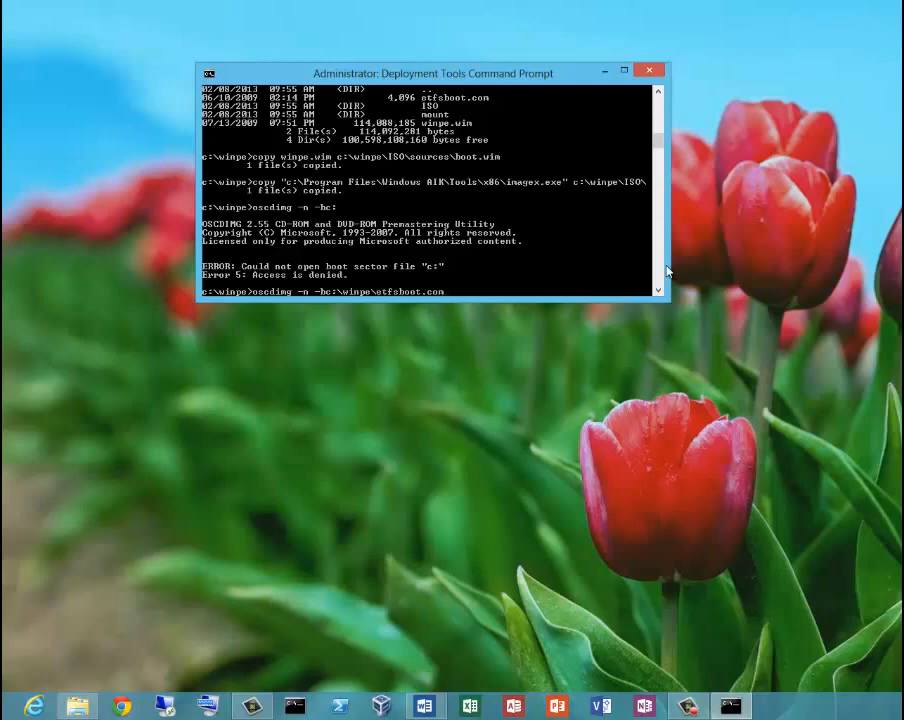
type("c:\\winpe\\ISO")
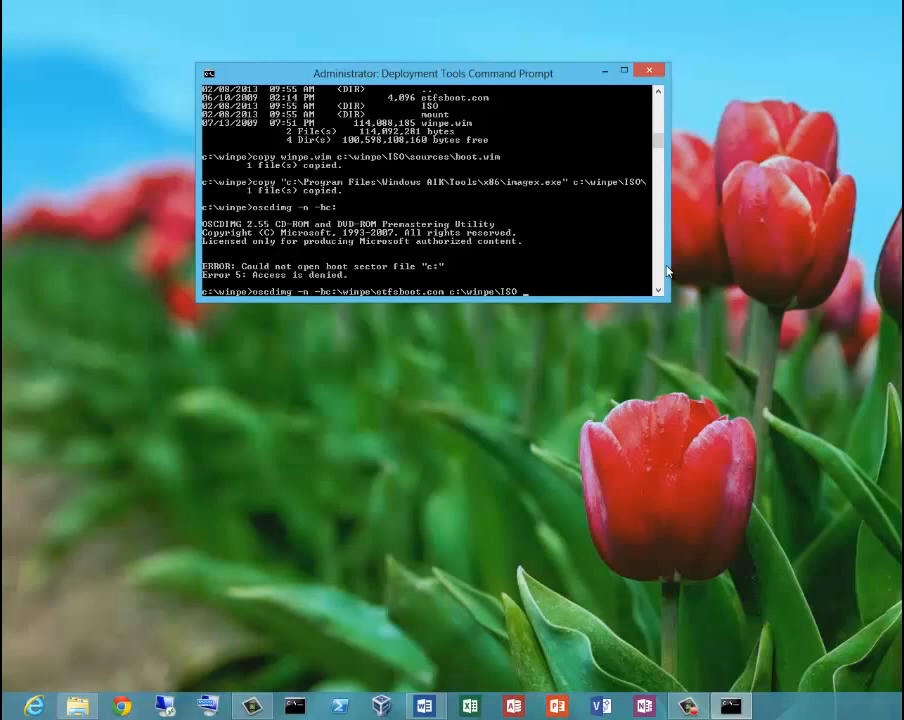
type("c:\\winpe.iso")
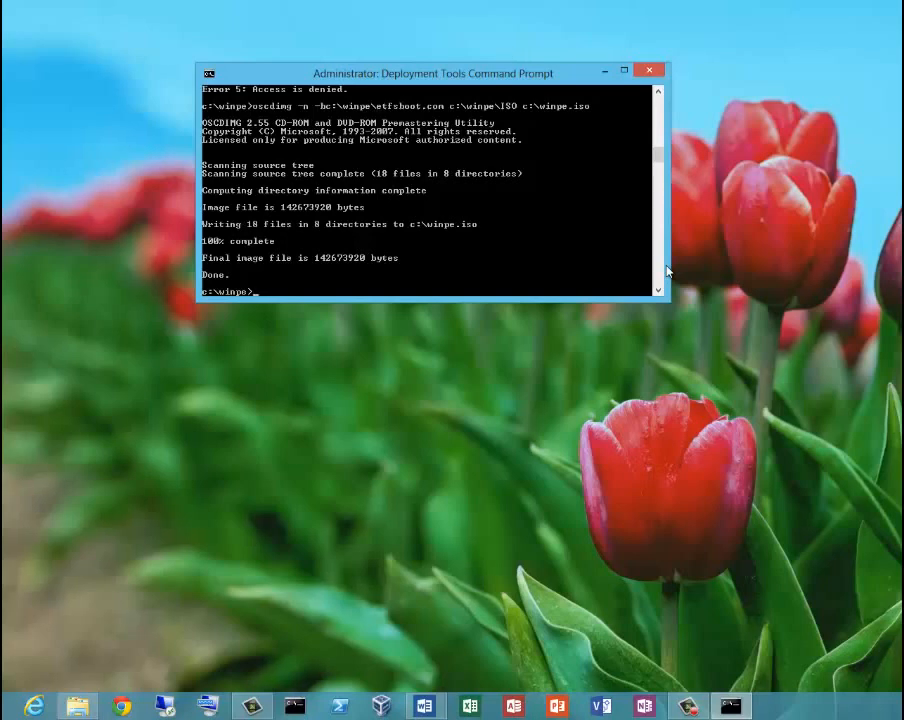
type("cd ..")
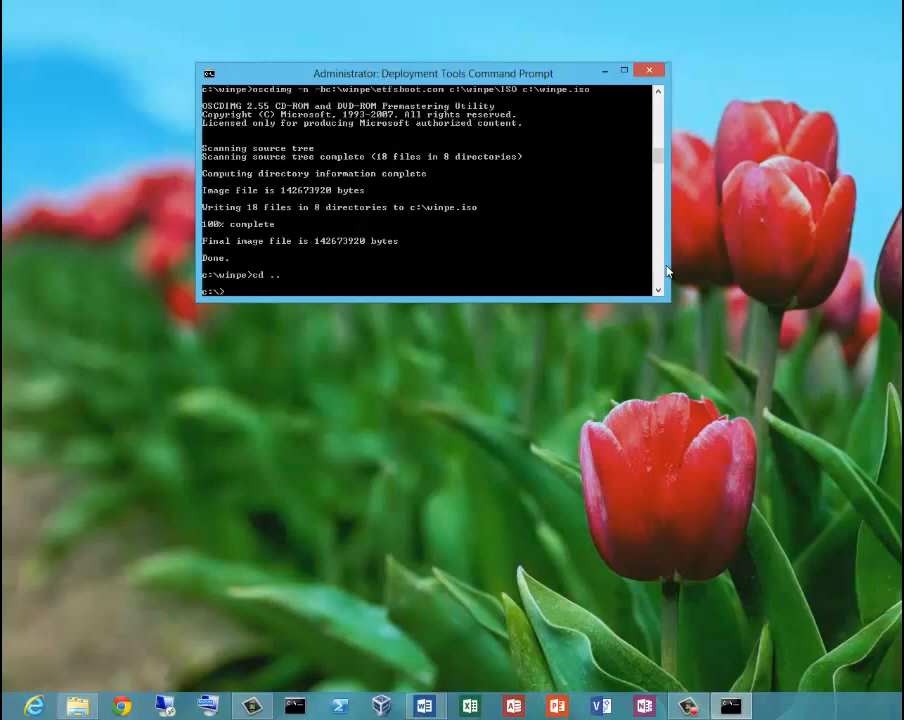
- Run dir *.iso to confirm winpe.iso at 142,673,920 bytes
type("dir *.iso")
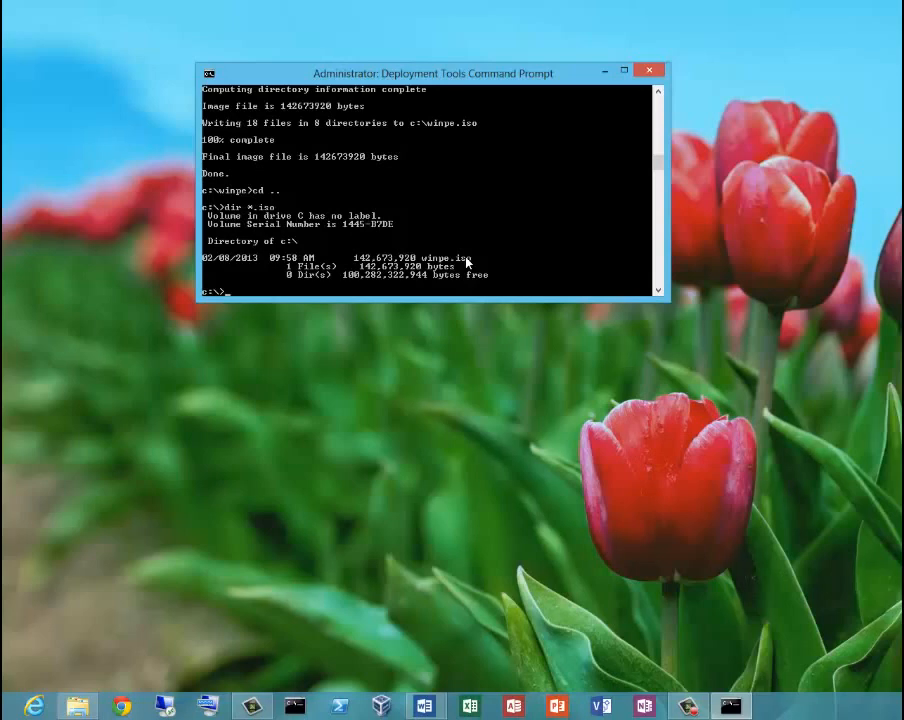
mouse_move(17, 576)
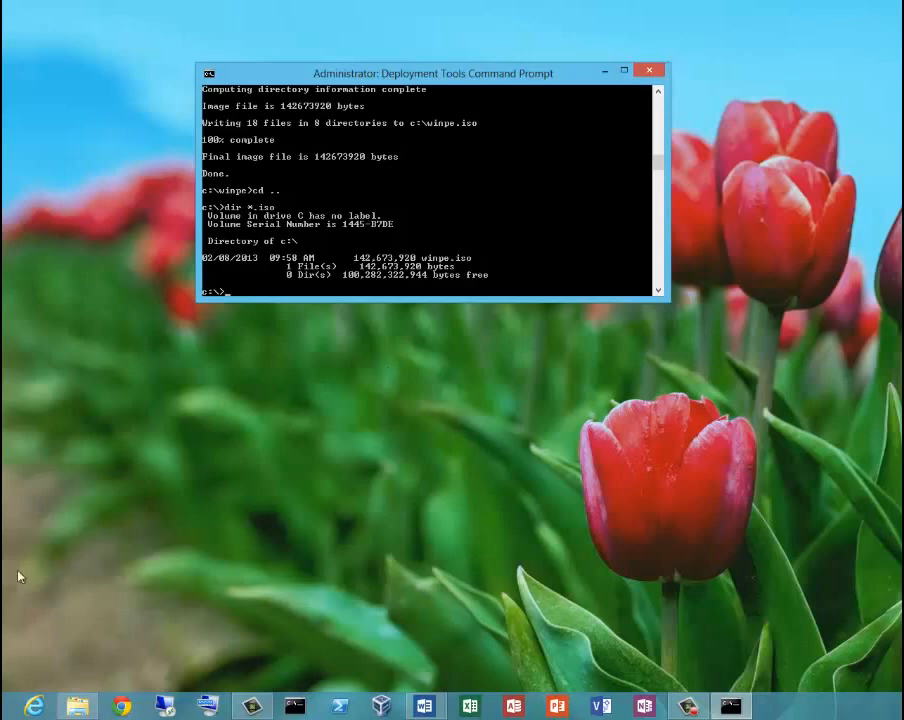